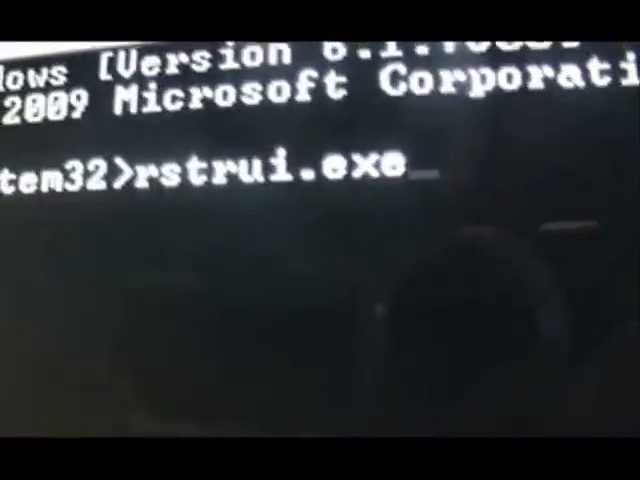
# Step: Run rstrui.exe to launch the System Restore wizard
pyautogui.press('Return')
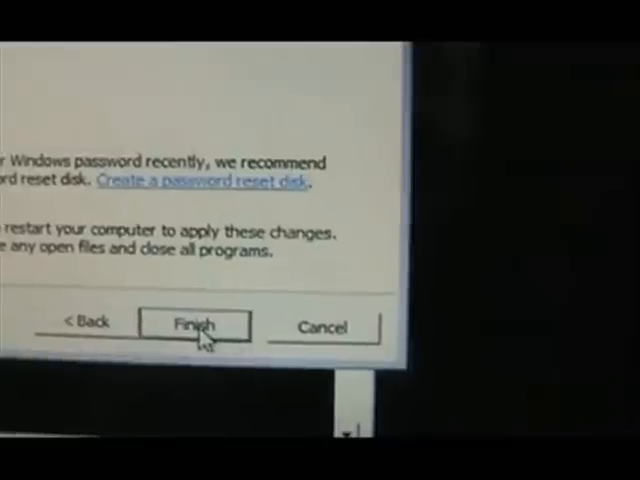
# Step: Advance to the confirmation page for the 6/8/2013 automatic restore point on drive C
pyautogui.click(194, 324)
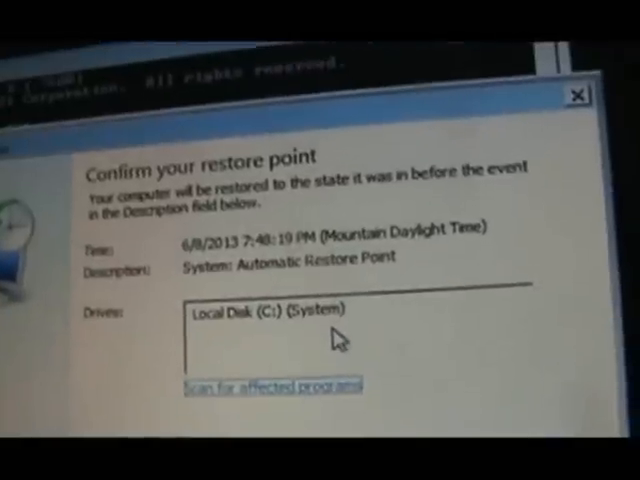
pyautogui.scroll(-3)
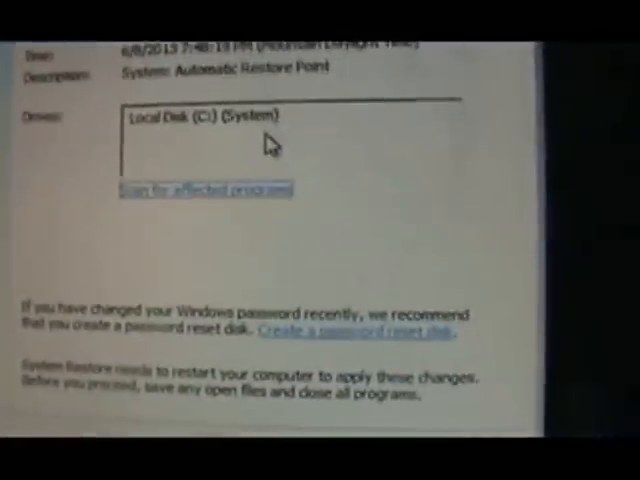